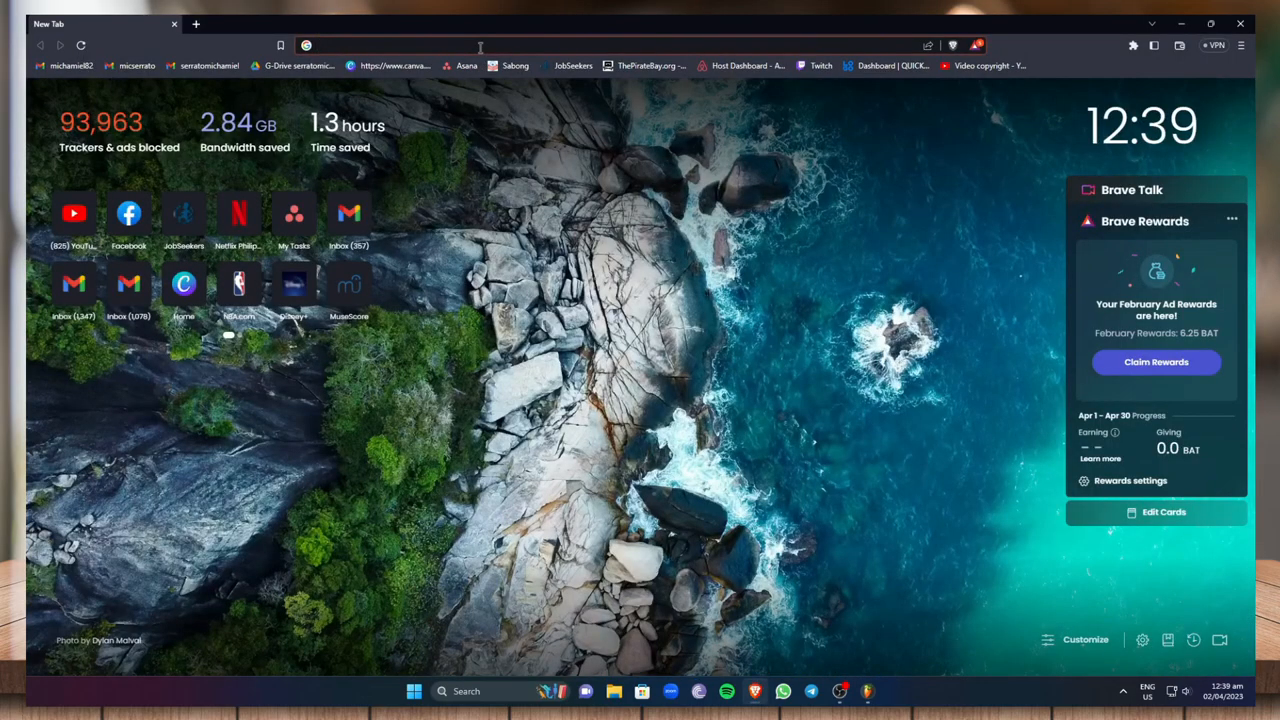
Go to youtube.com and open the watch history page from the sidebar.
click(480, 46)
text(youtube.com)
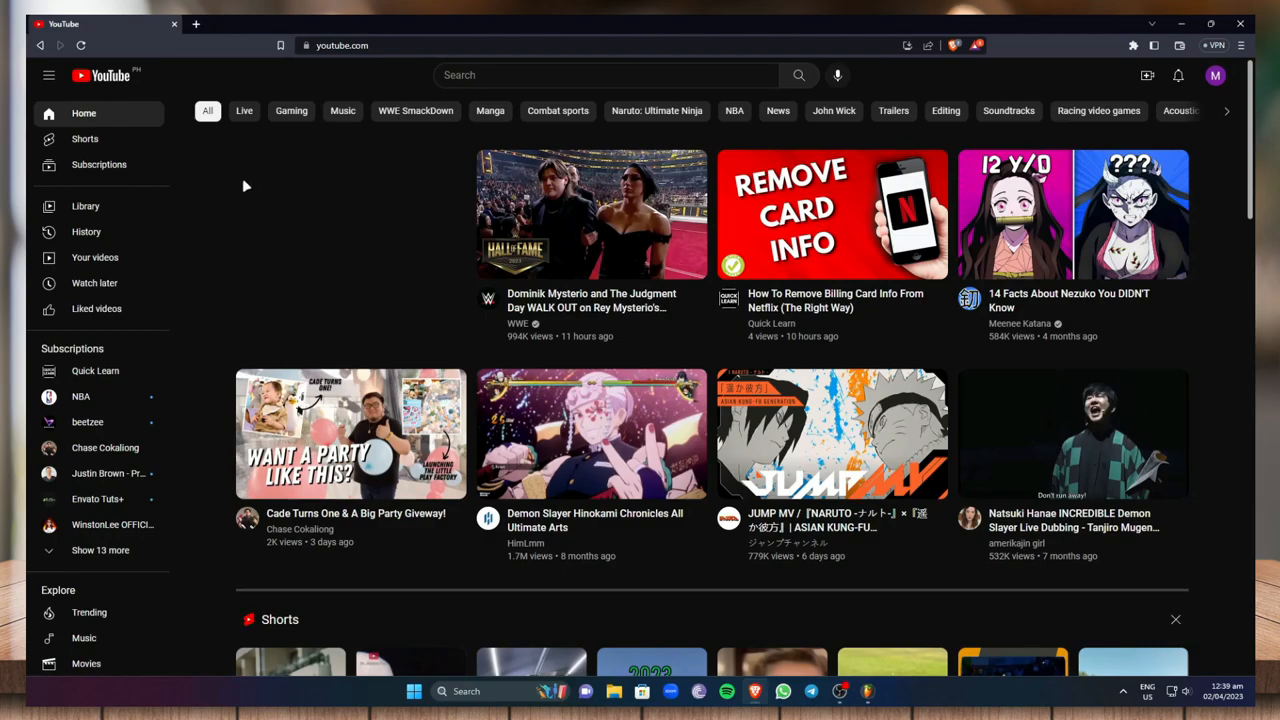
mouse_move(86, 232)
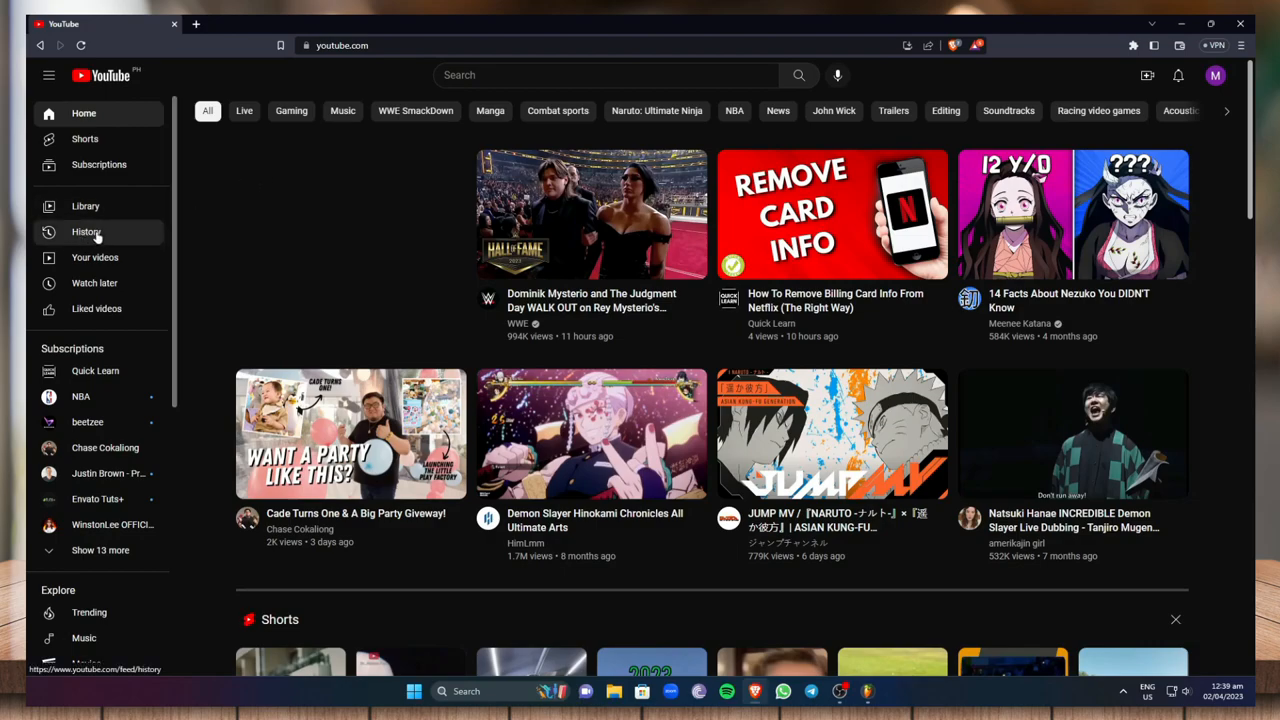
click(86, 232)
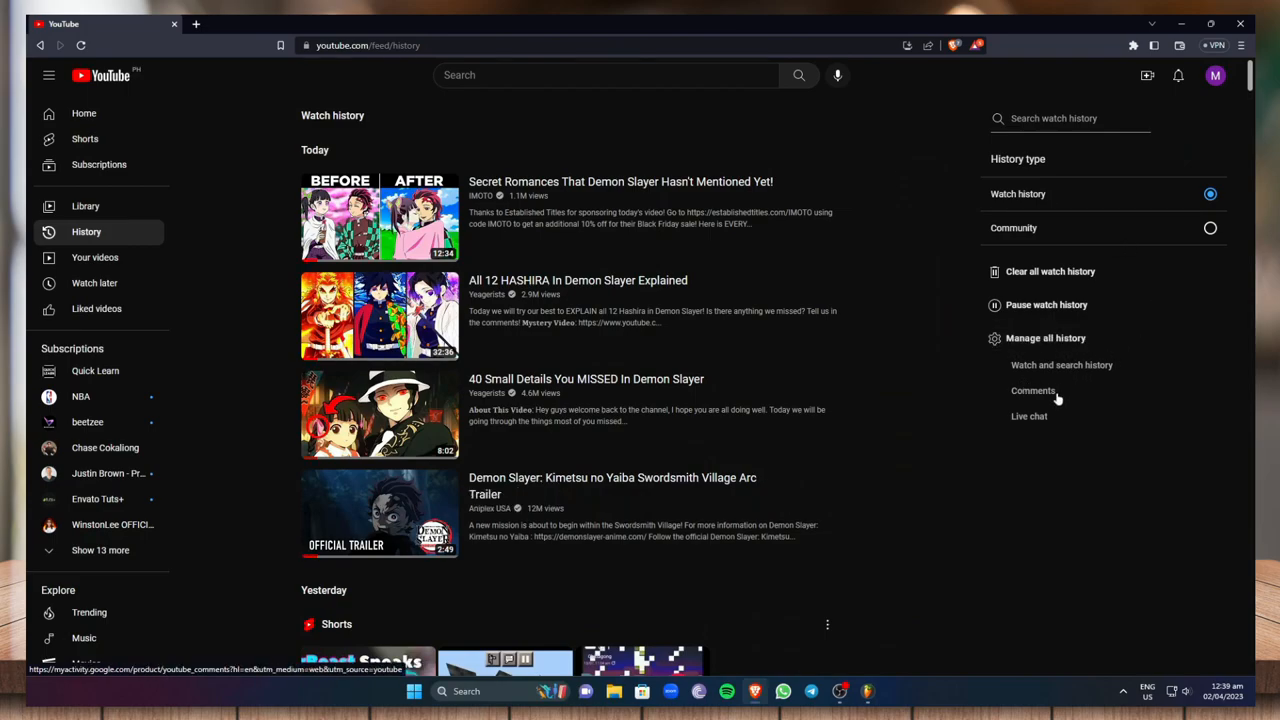
Open the YouTube Comments list in My Activity and delete the 'woahhhh haha' comment.
click(1033, 390)
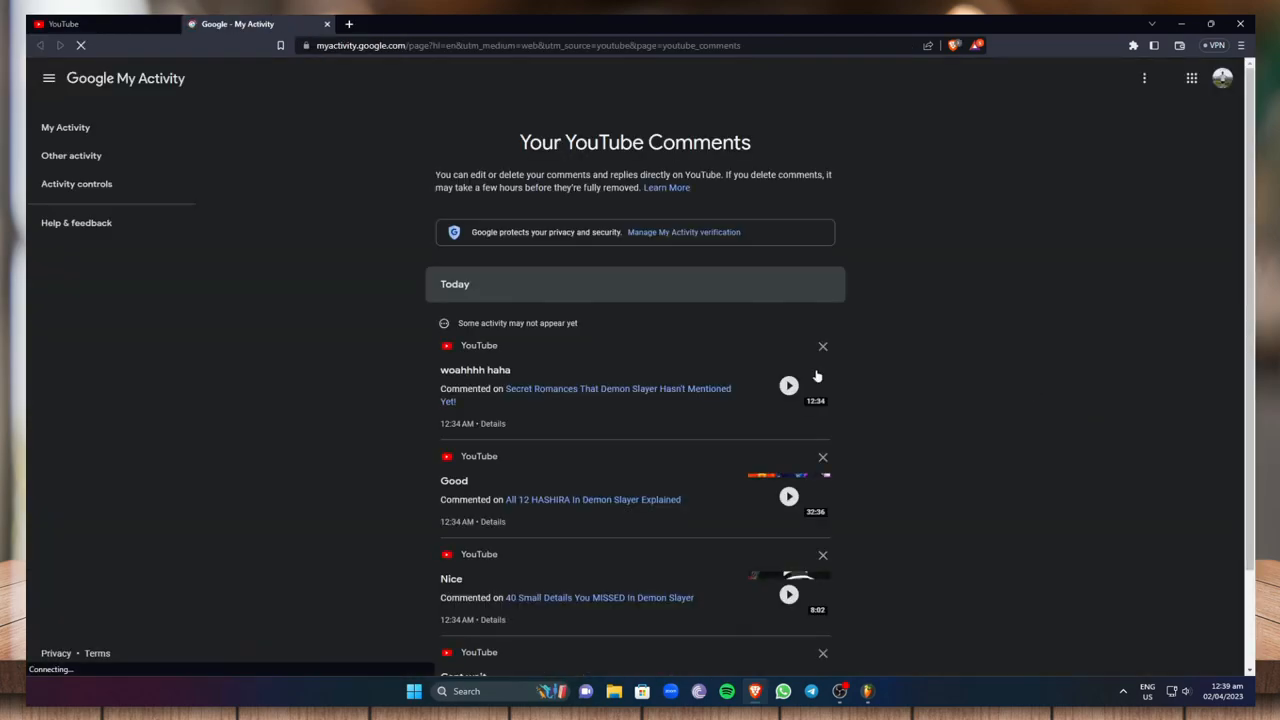
scroll(down, 3)
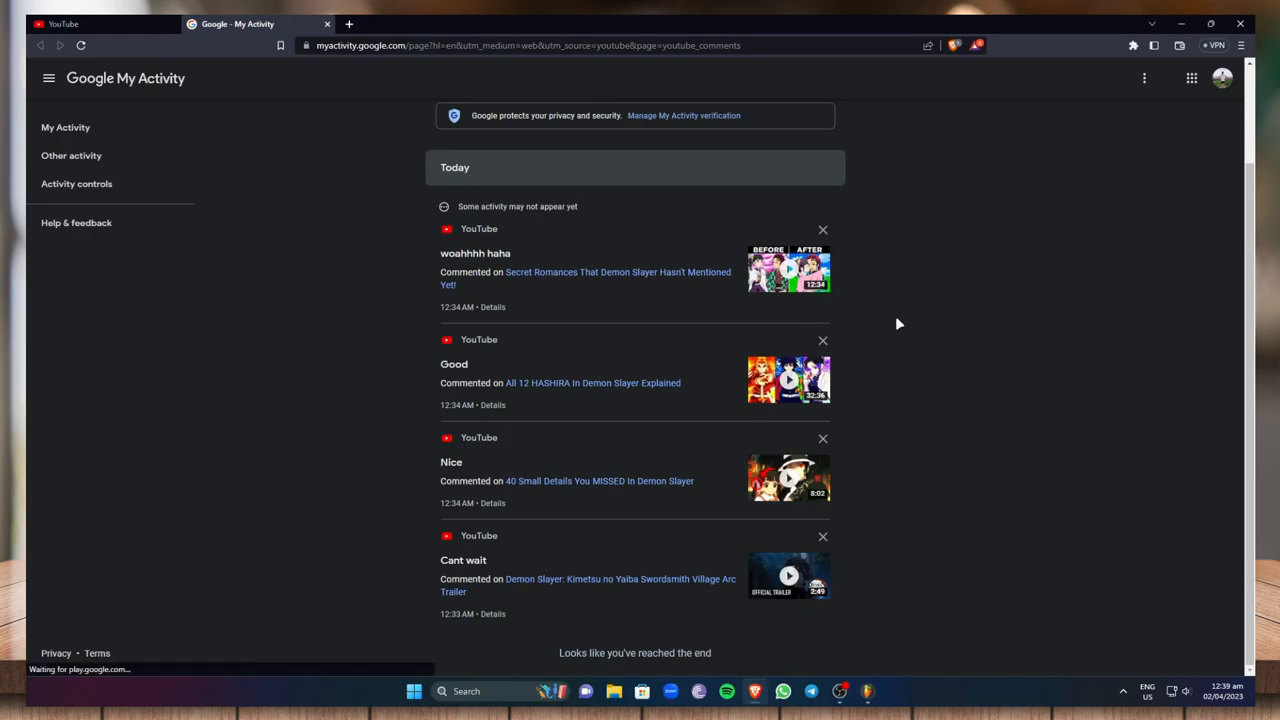
mouse_move(867, 290)
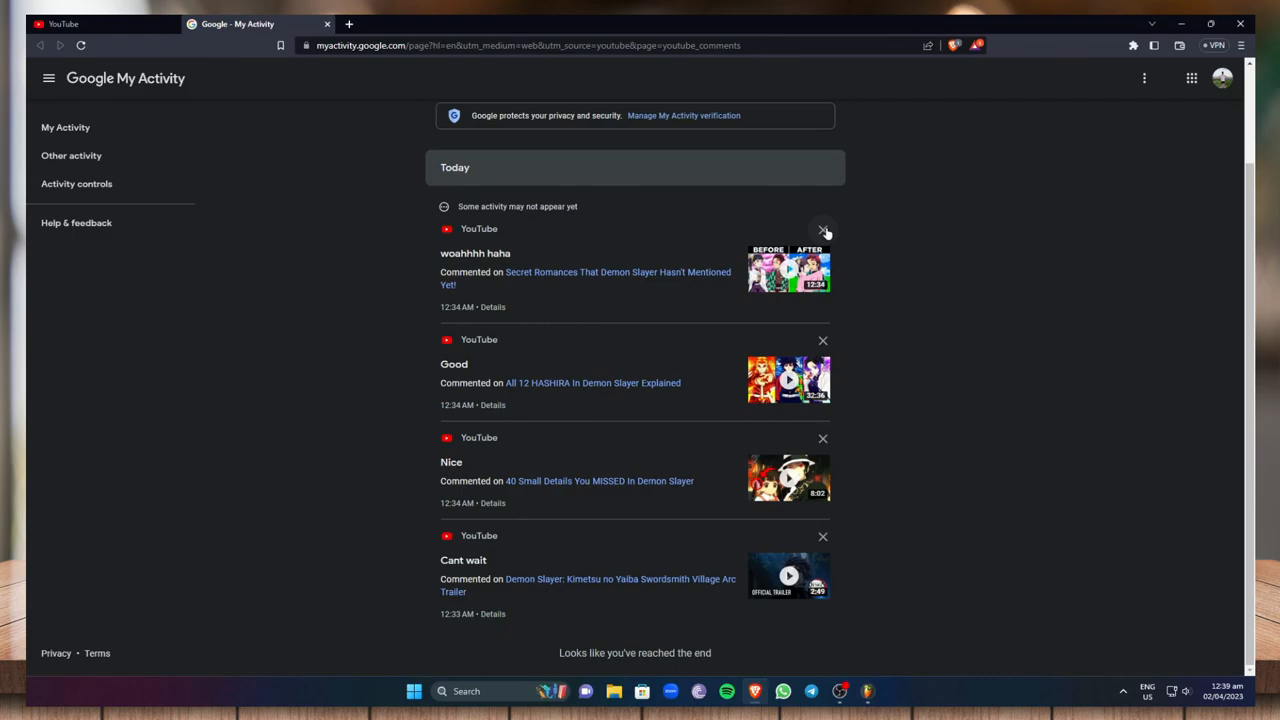
click(823, 231)
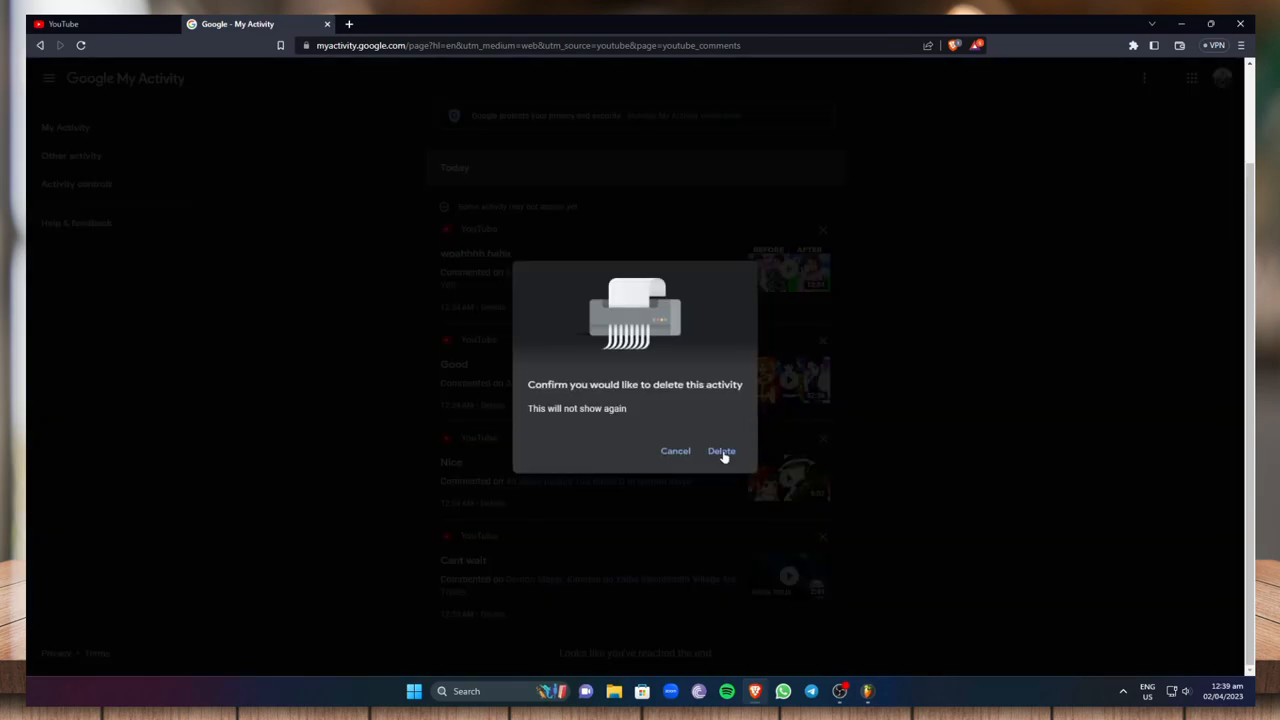
click(721, 451)
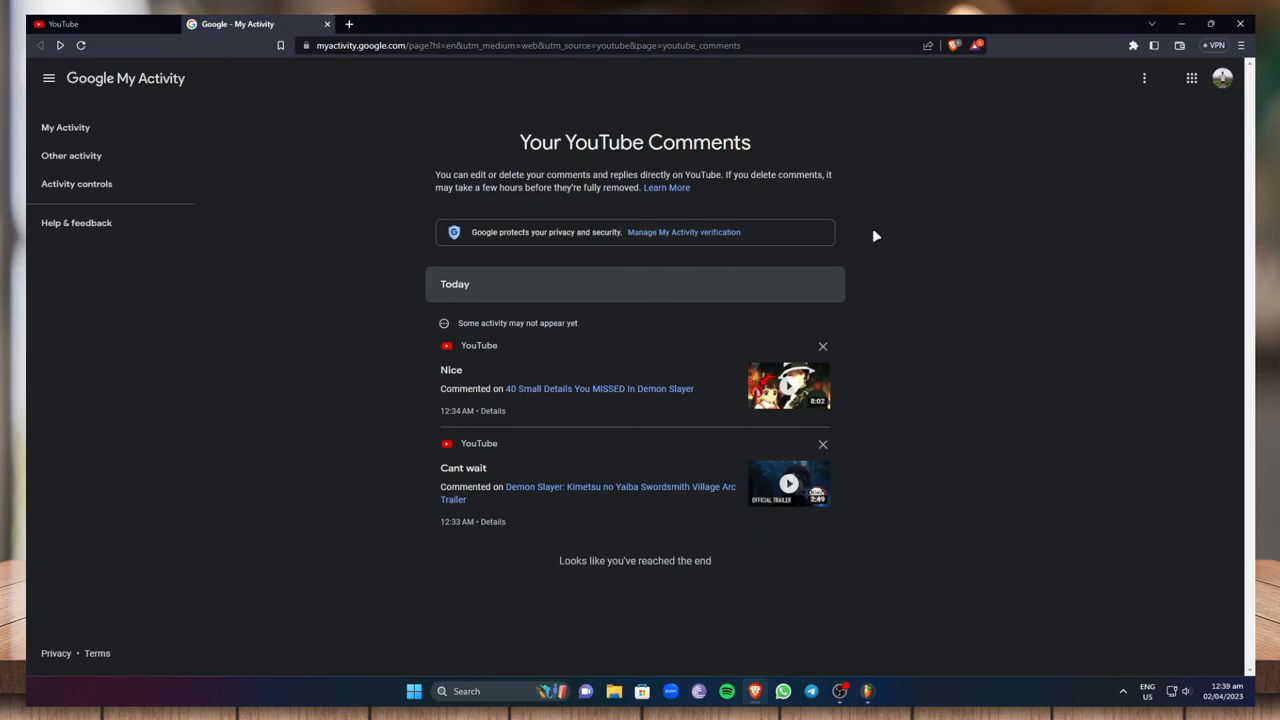
mouse_move(371, 275)
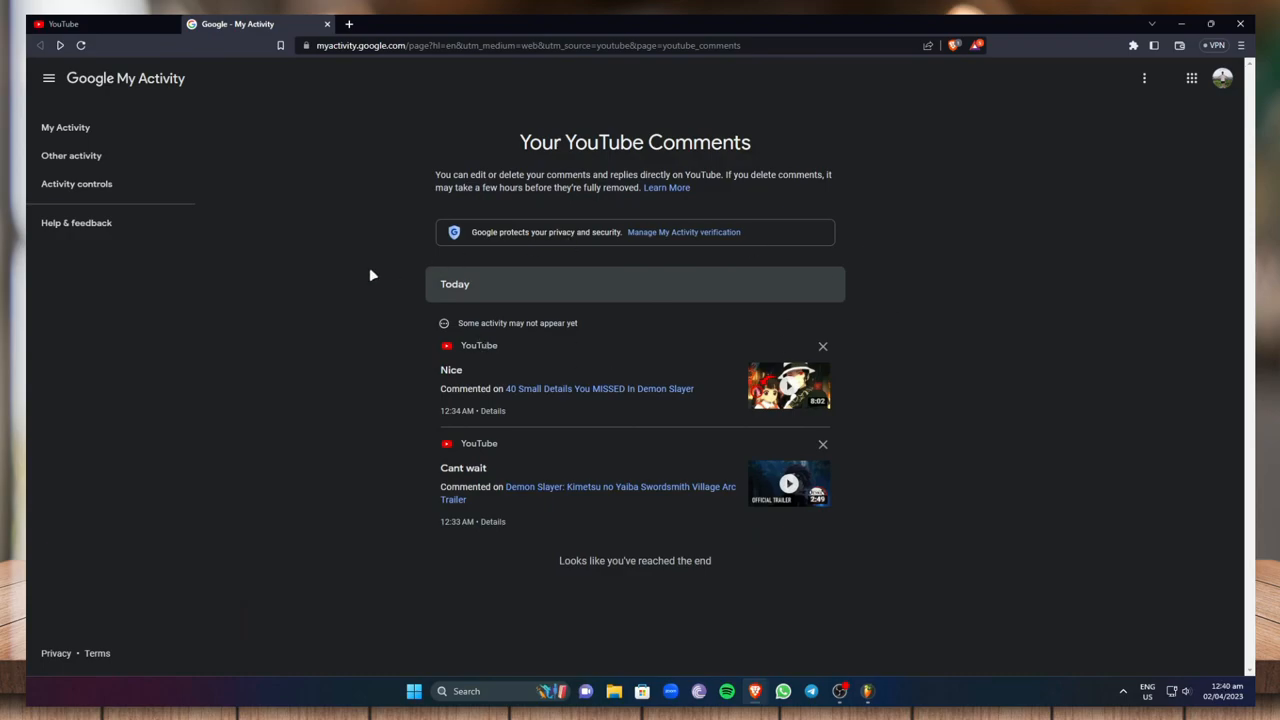
mouse_move(931, 125)
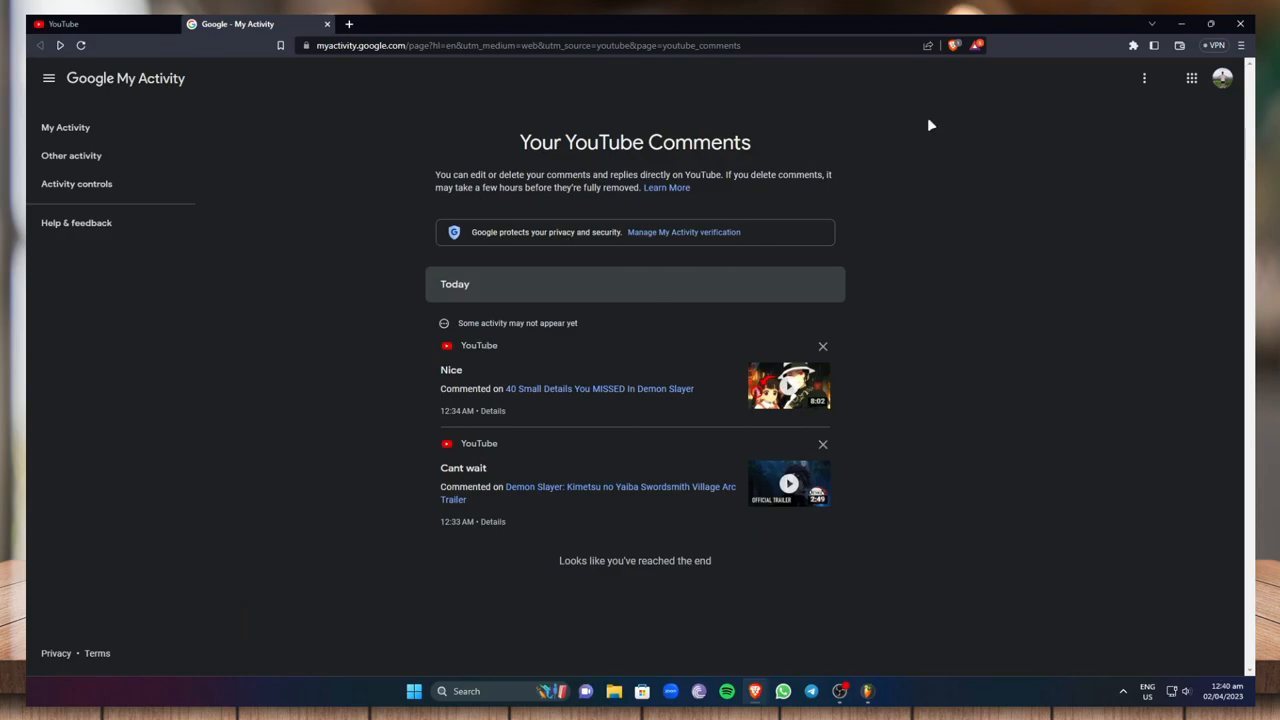
mouse_move(133, 20)
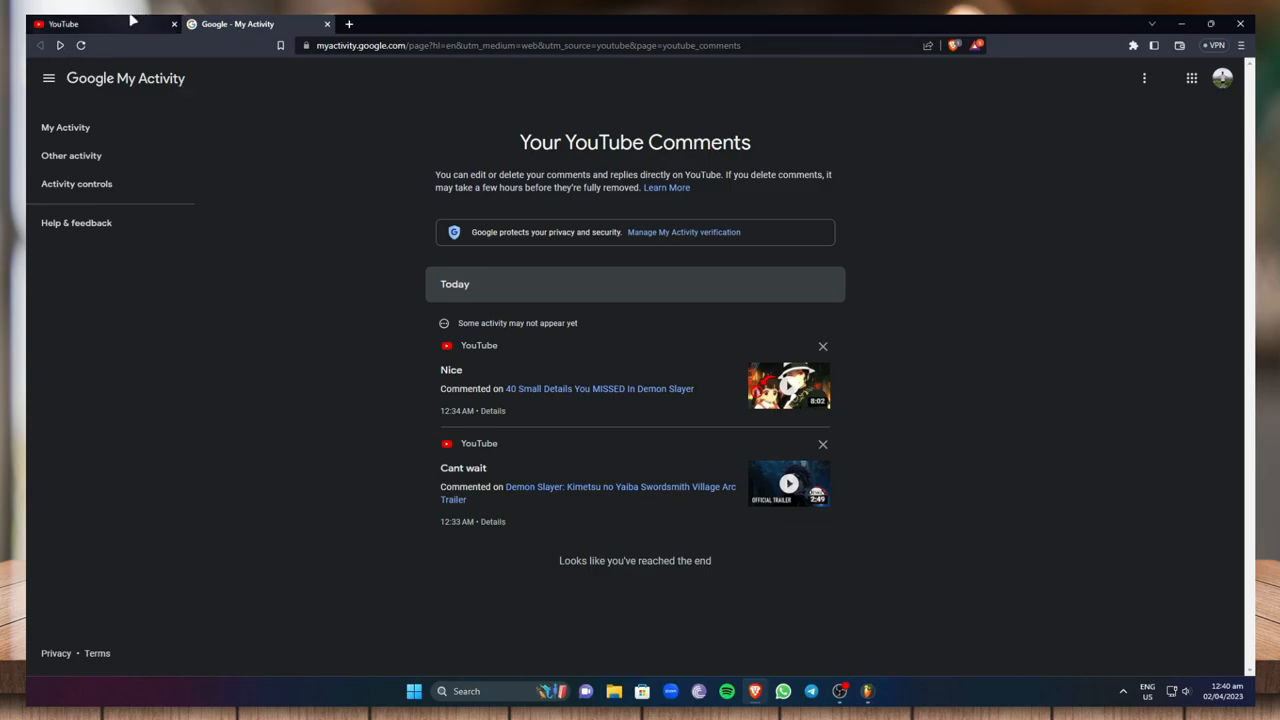
Return to YouTube and open account Settings from the profile menu, heading toward advanced settings.
click(63, 23)
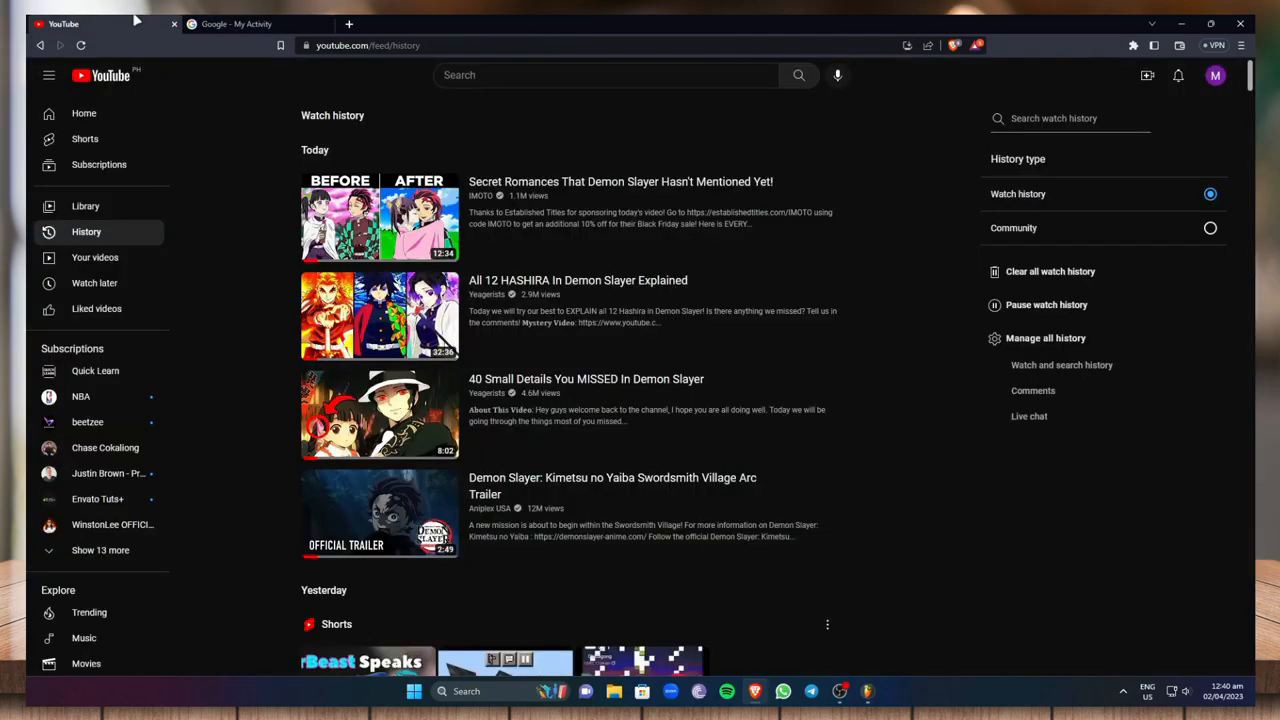
mouse_move(1215, 75)
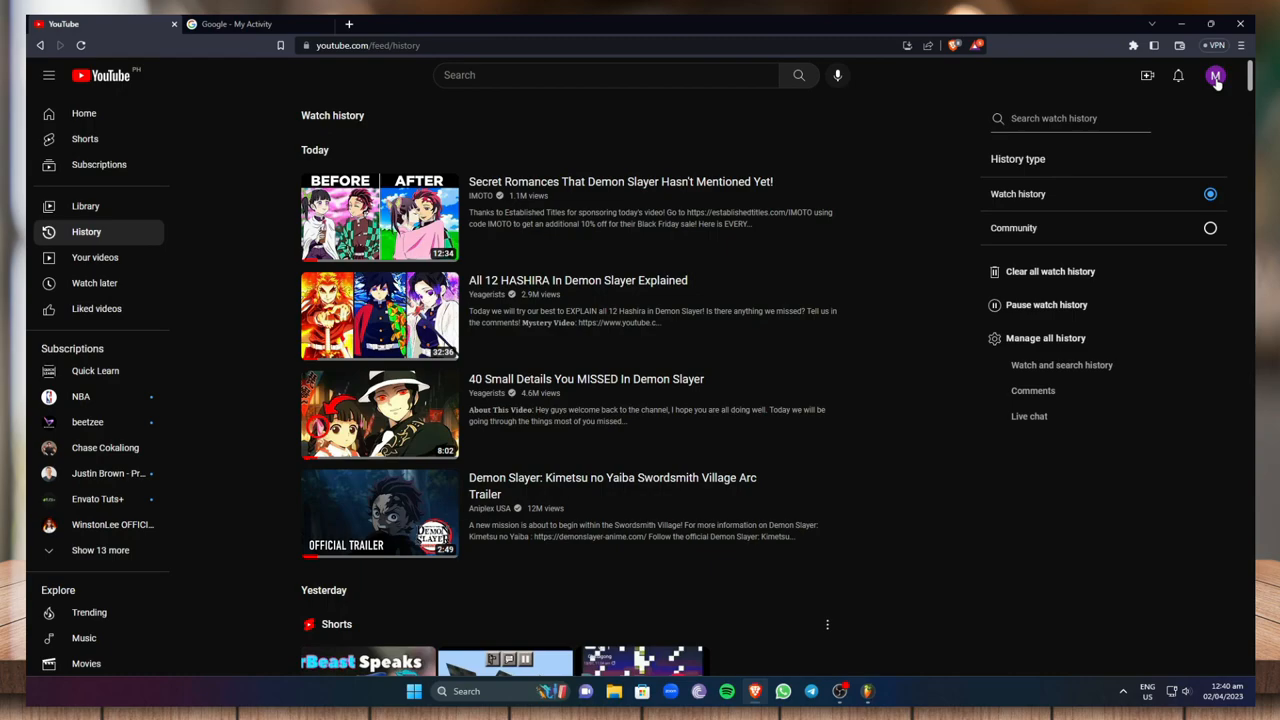
click(1215, 75)
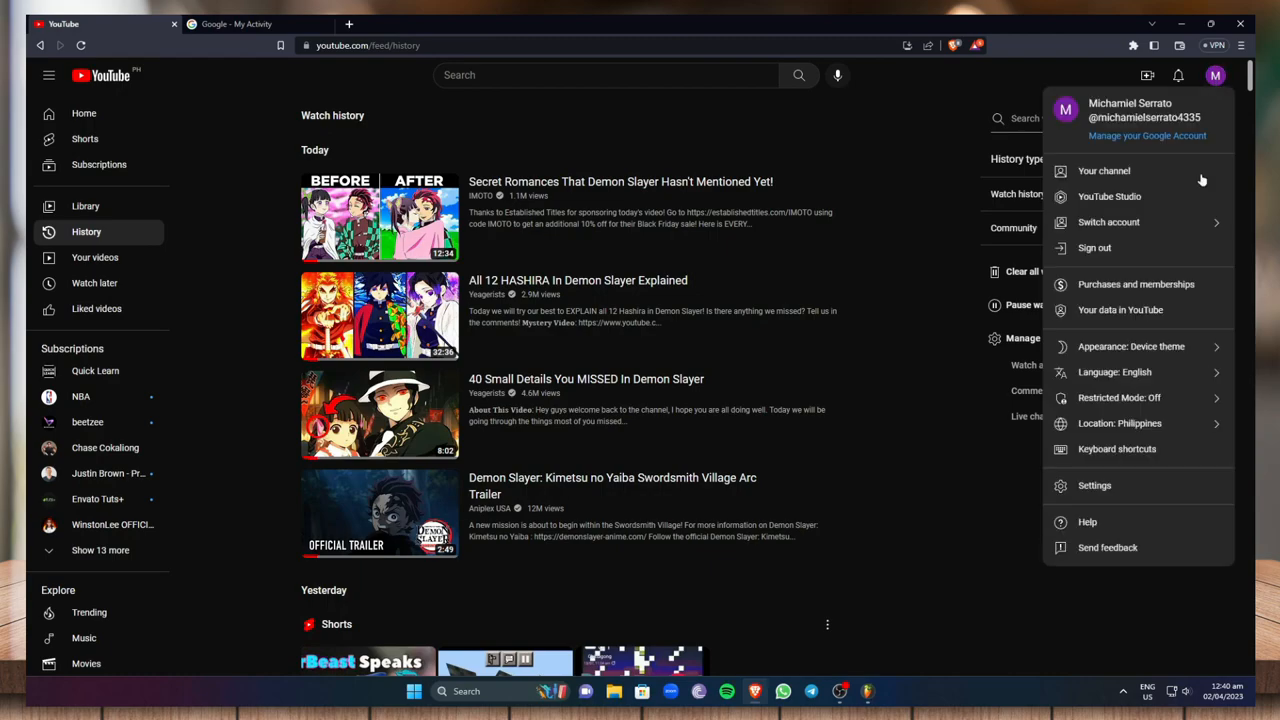
mouse_move(1094, 485)
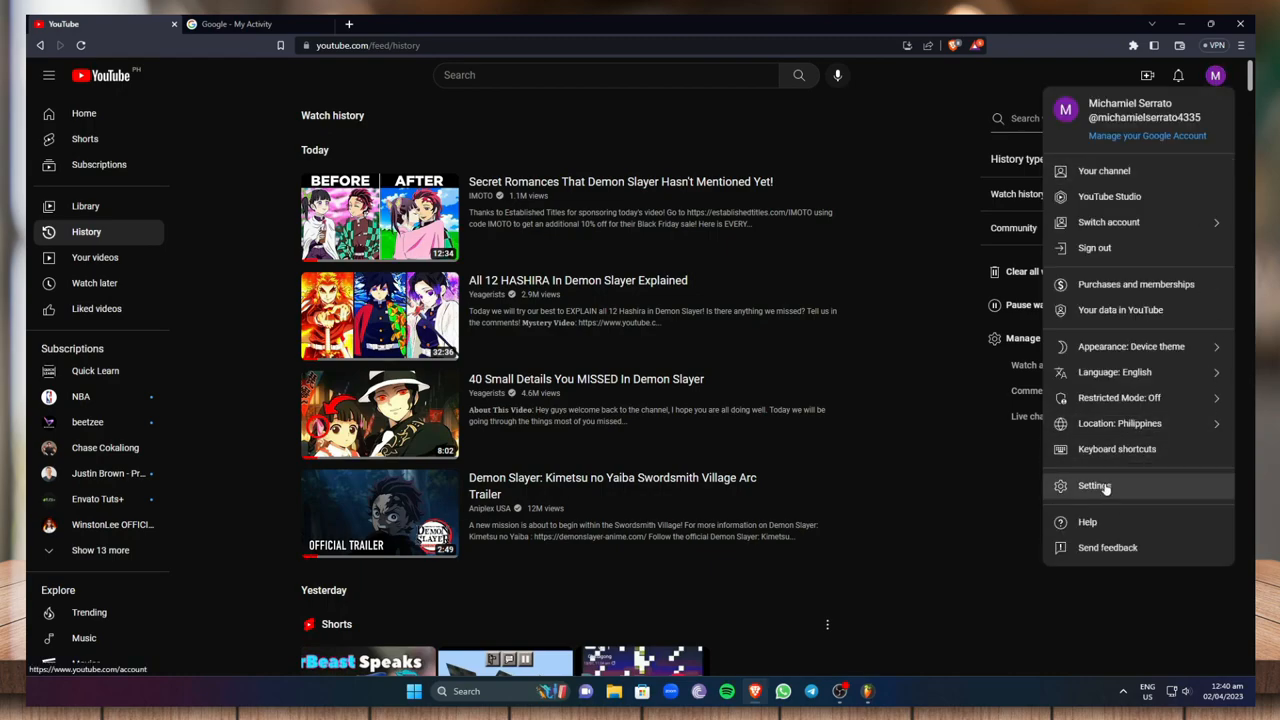
click(1094, 485)
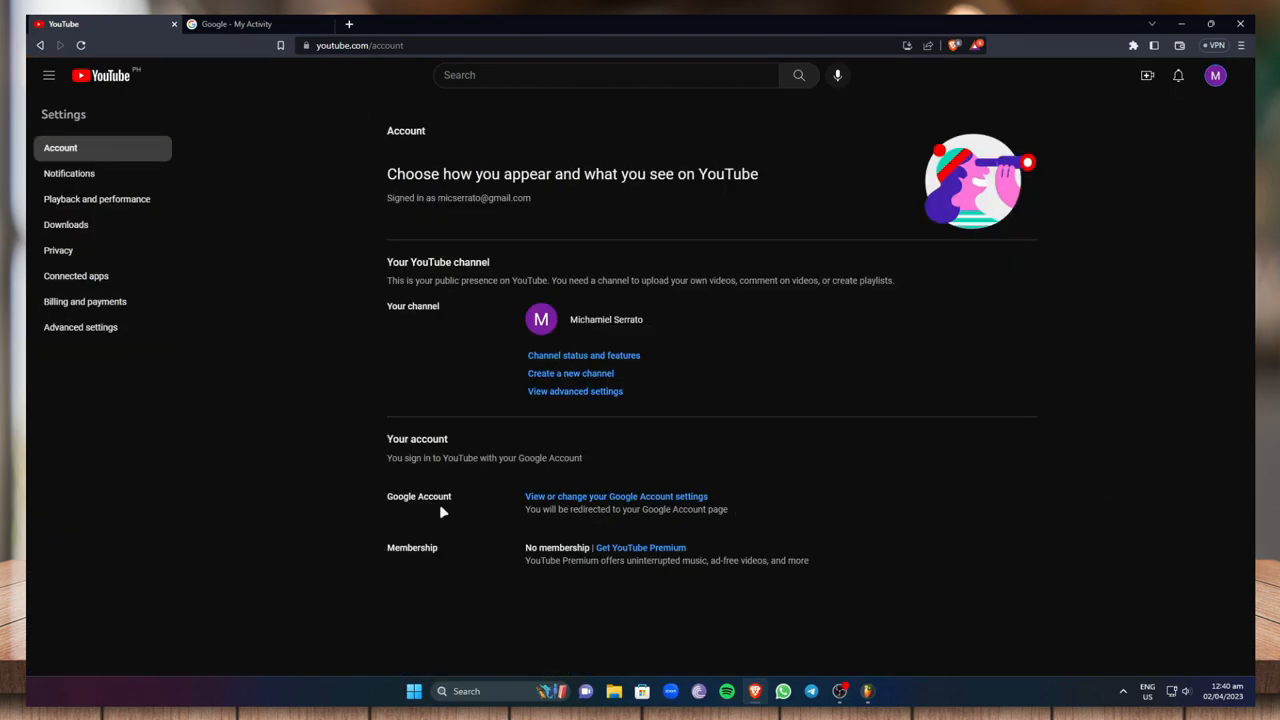
mouse_move(144, 404)
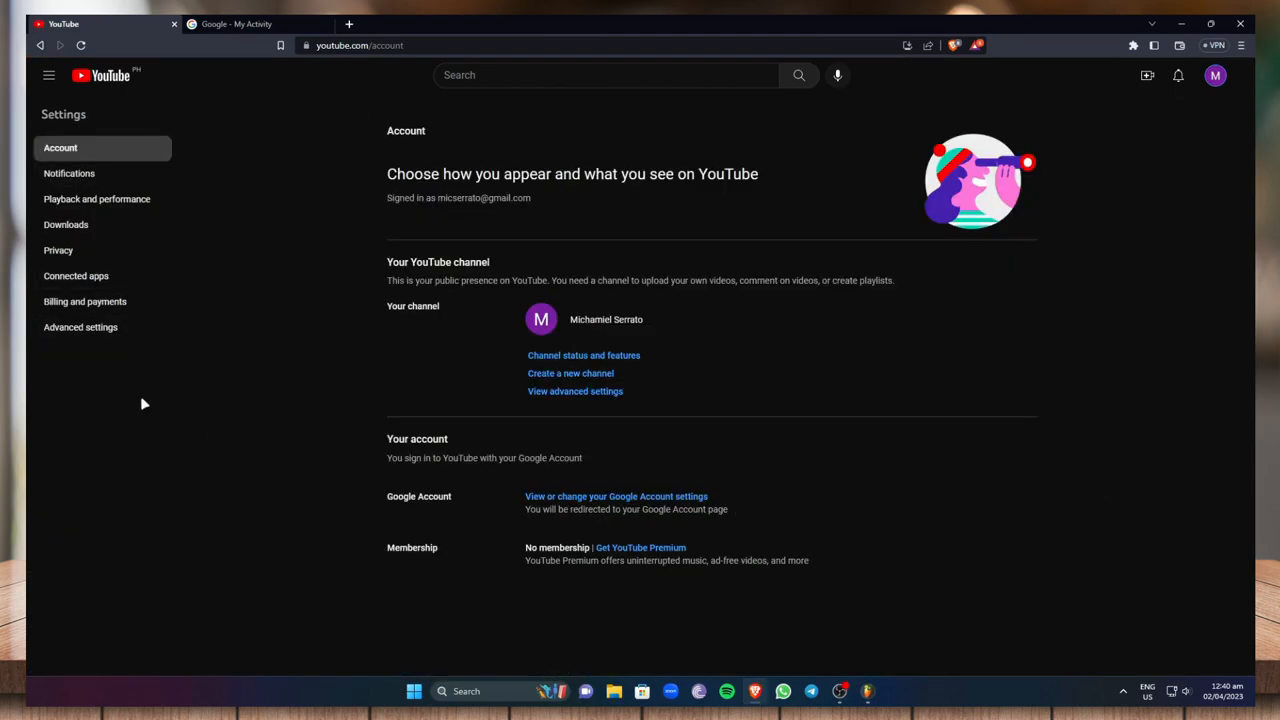
click(80, 327)
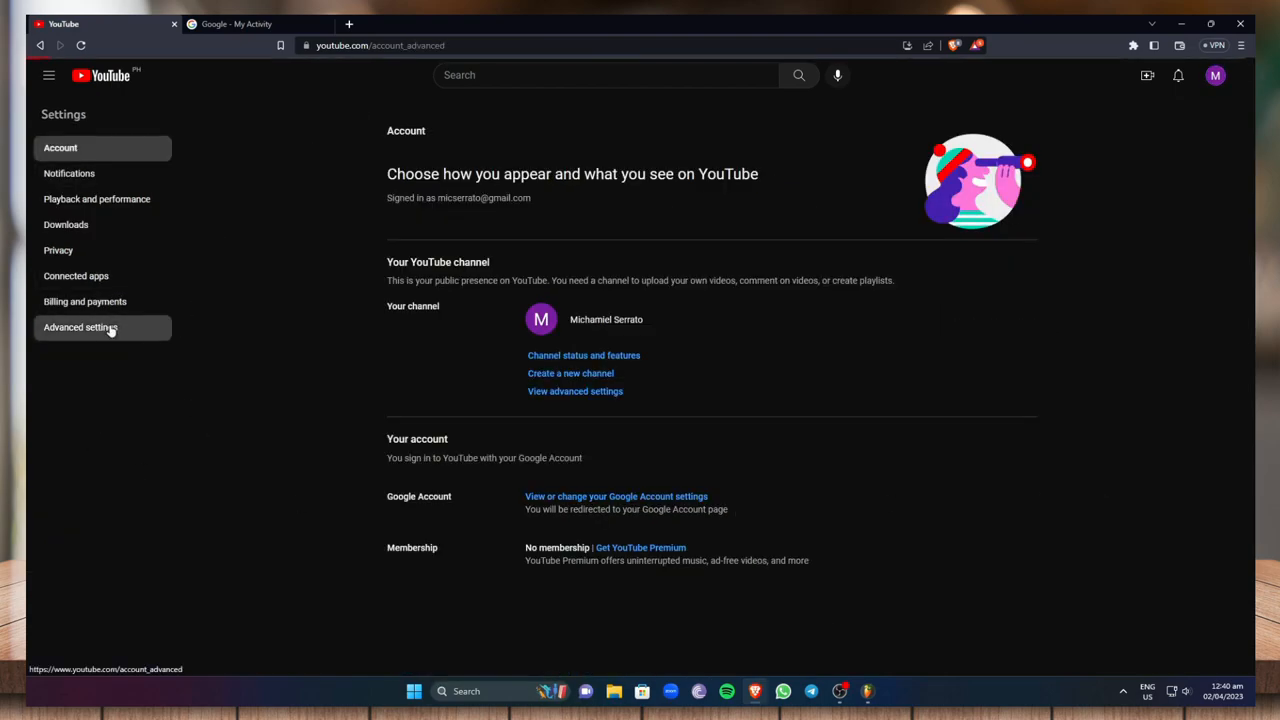
From Advanced settings, choose Delete channel to reach the Remove YouTube content page.
click(80, 327)
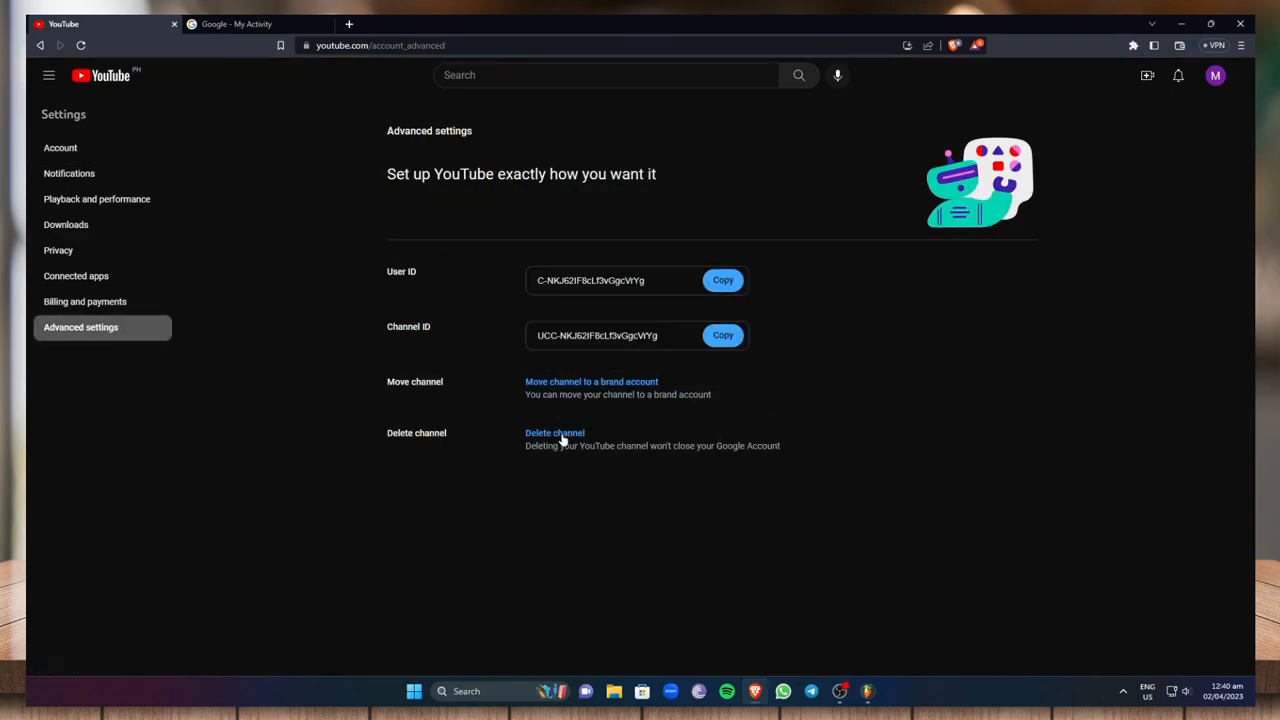
click(555, 433)
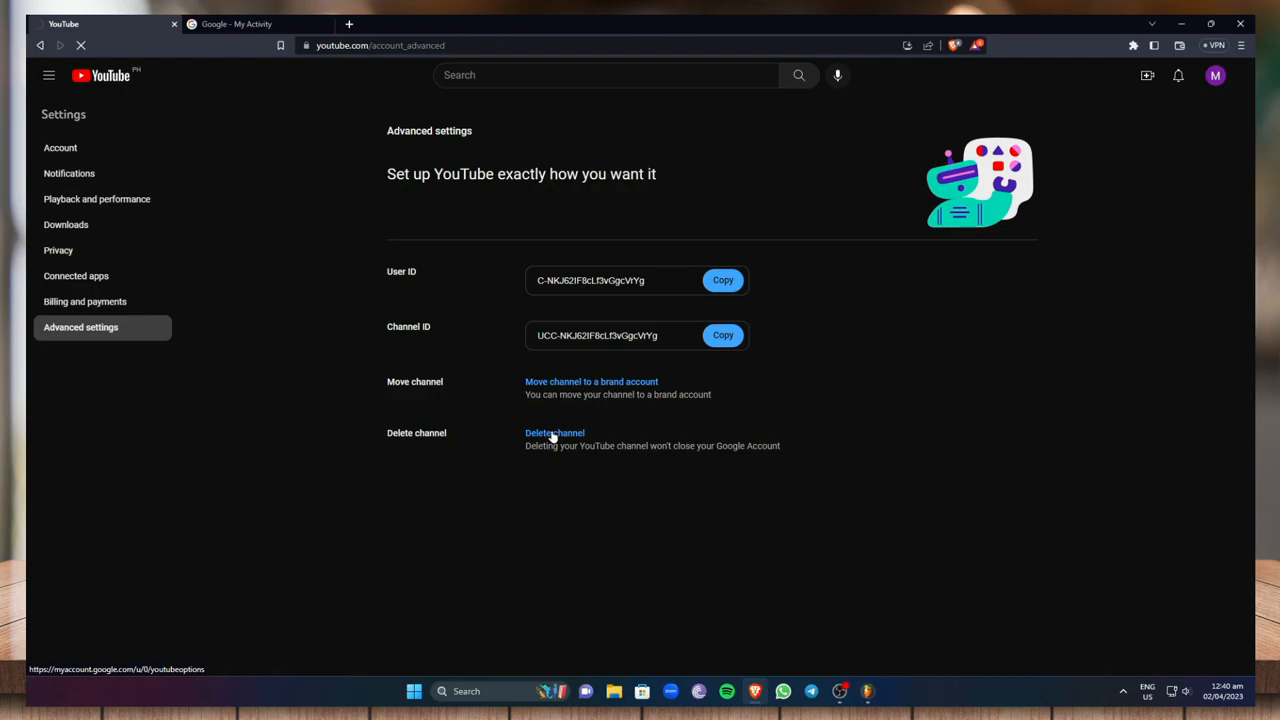
click(554, 433)
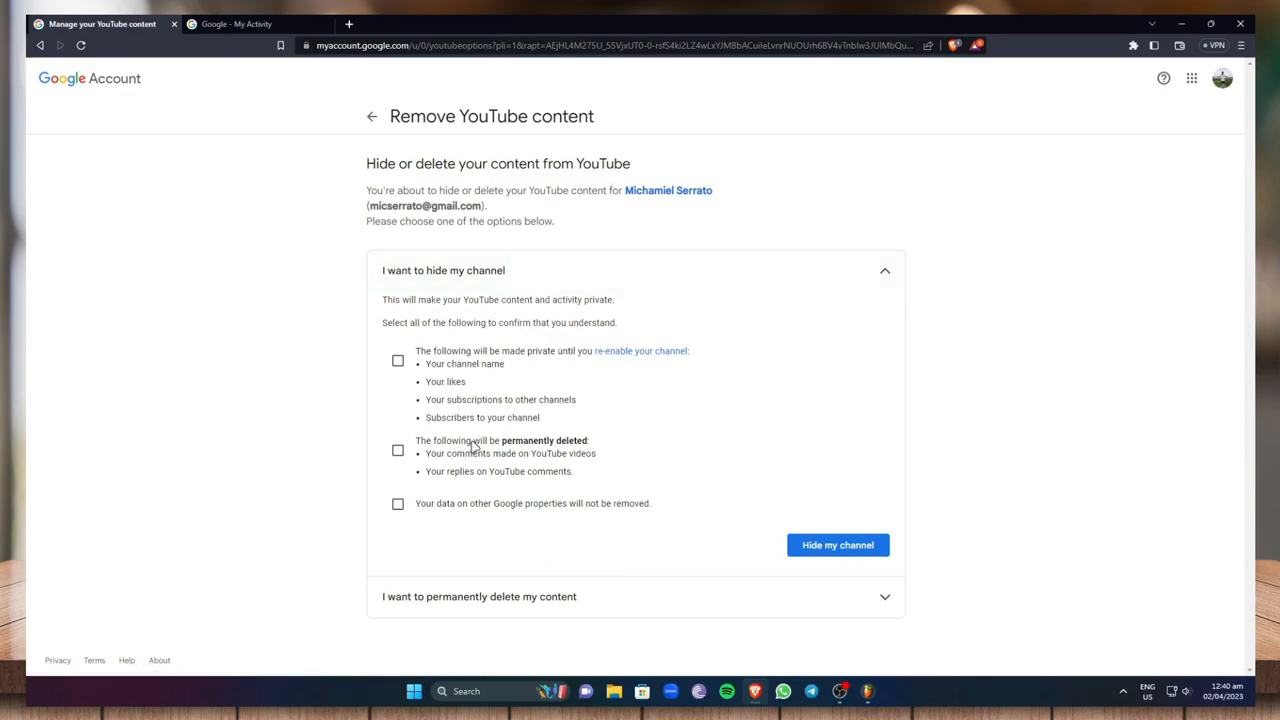
mouse_move(458, 390)
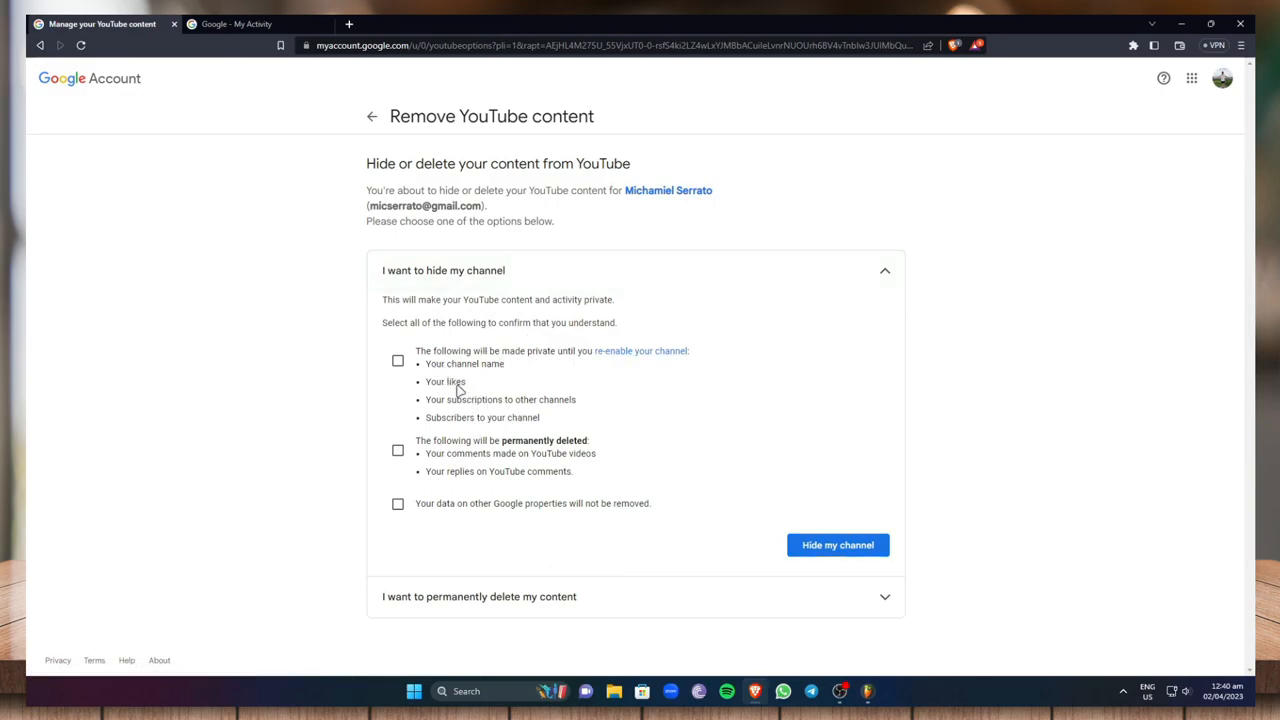
mouse_move(459, 417)
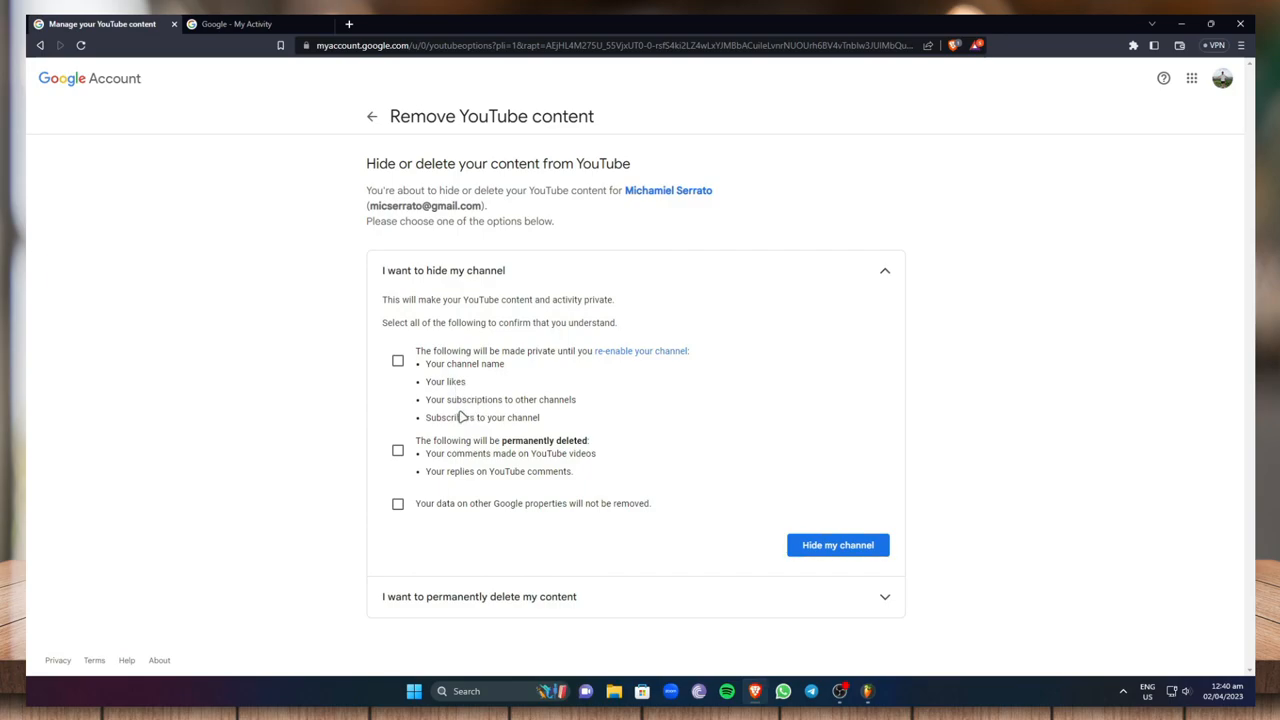
mouse_move(479, 432)
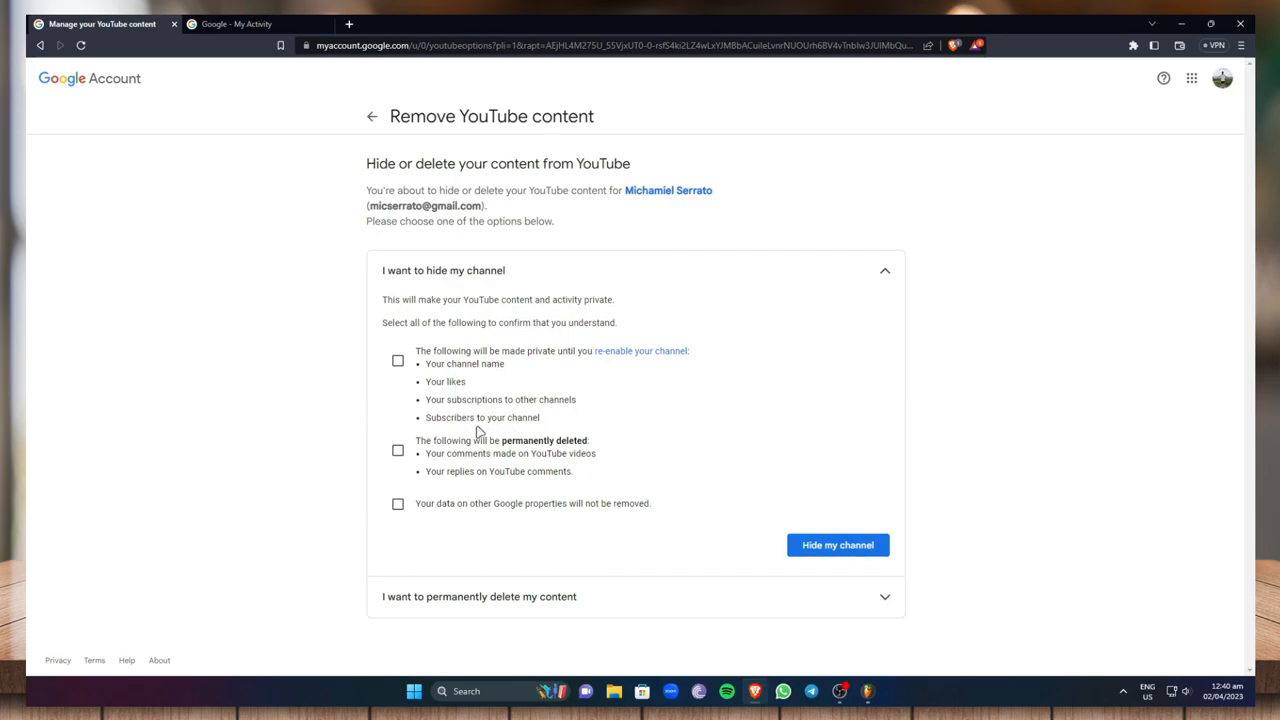
mouse_move(475, 478)
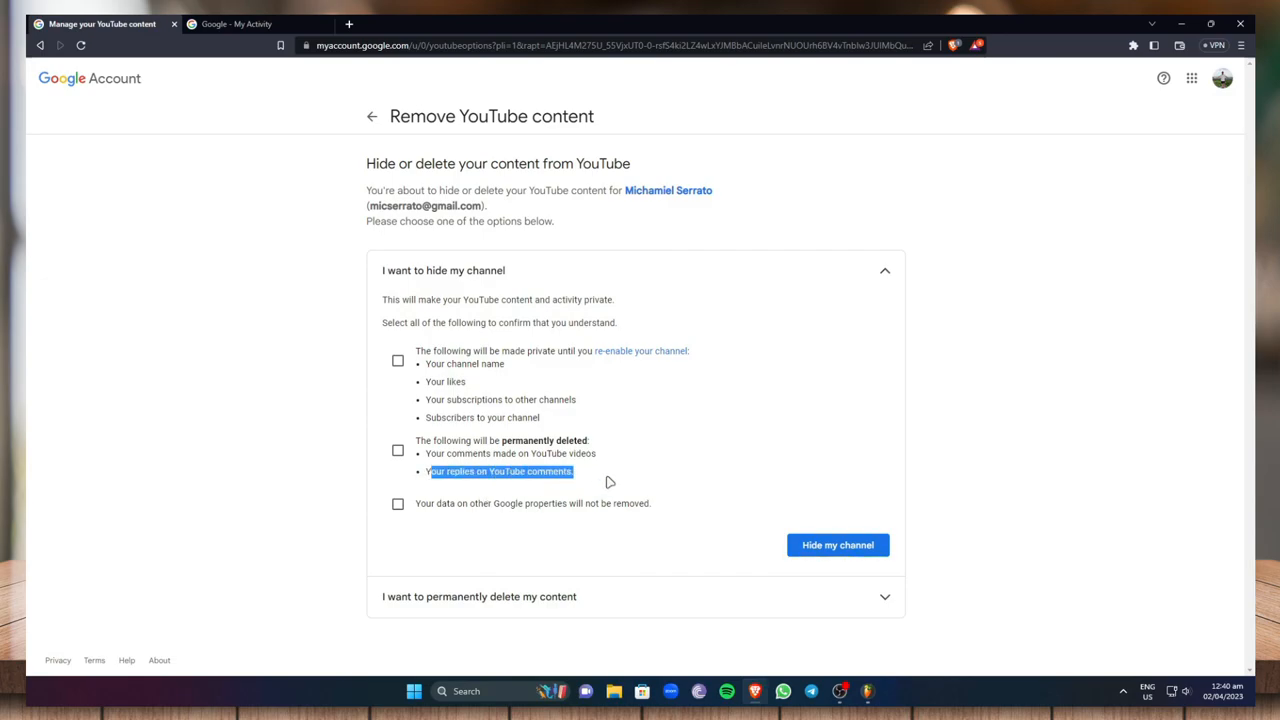
Tick all three consequence checkboxes and confirm Hide my channel.
click(397, 450)
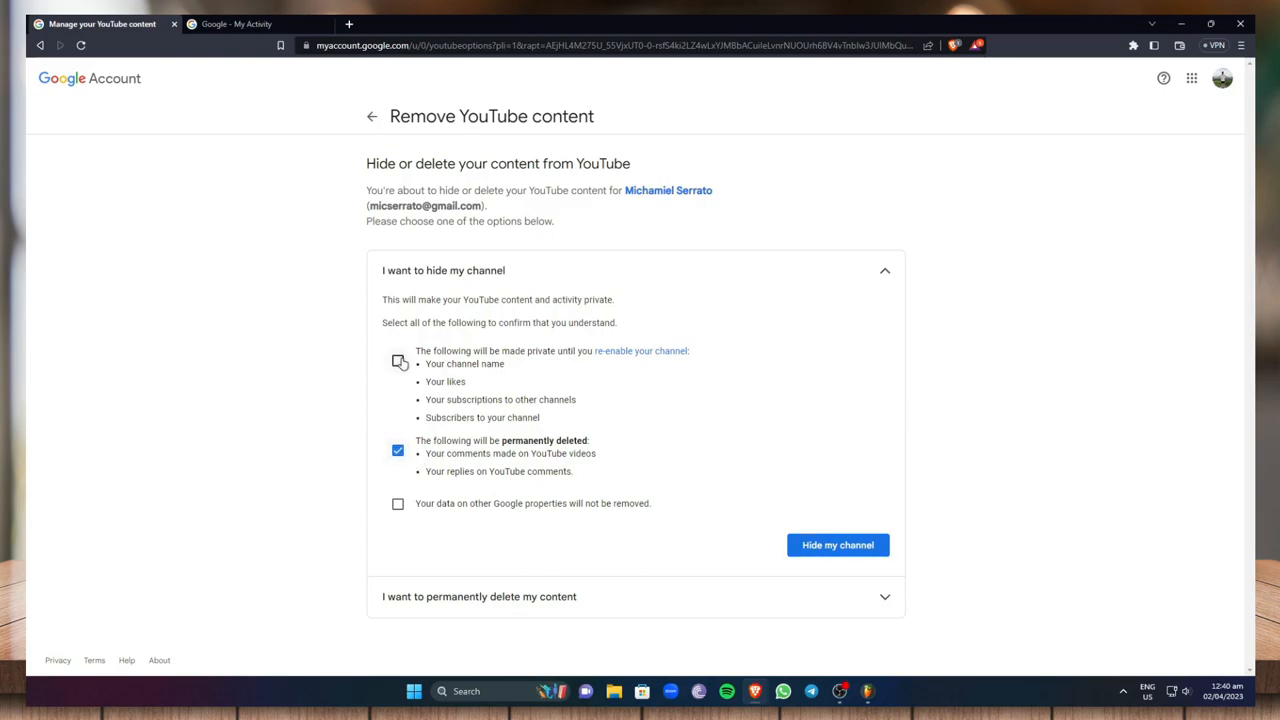
click(398, 360)
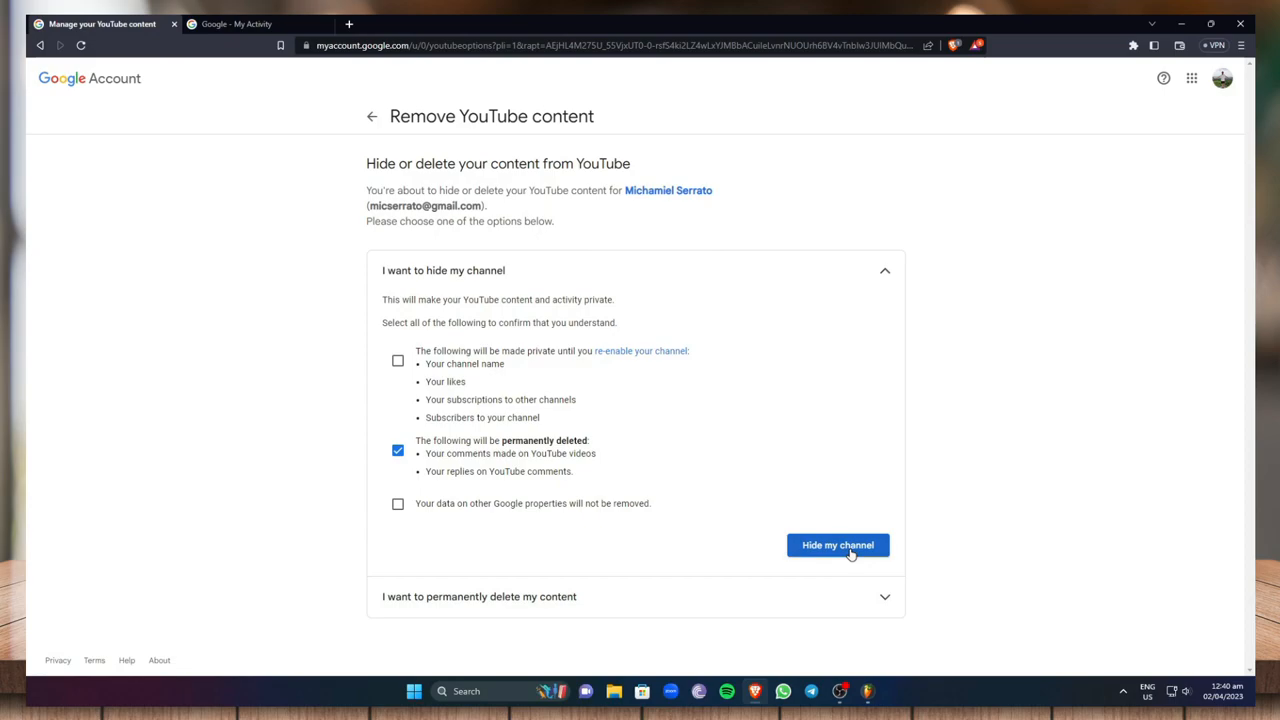
click(837, 545)
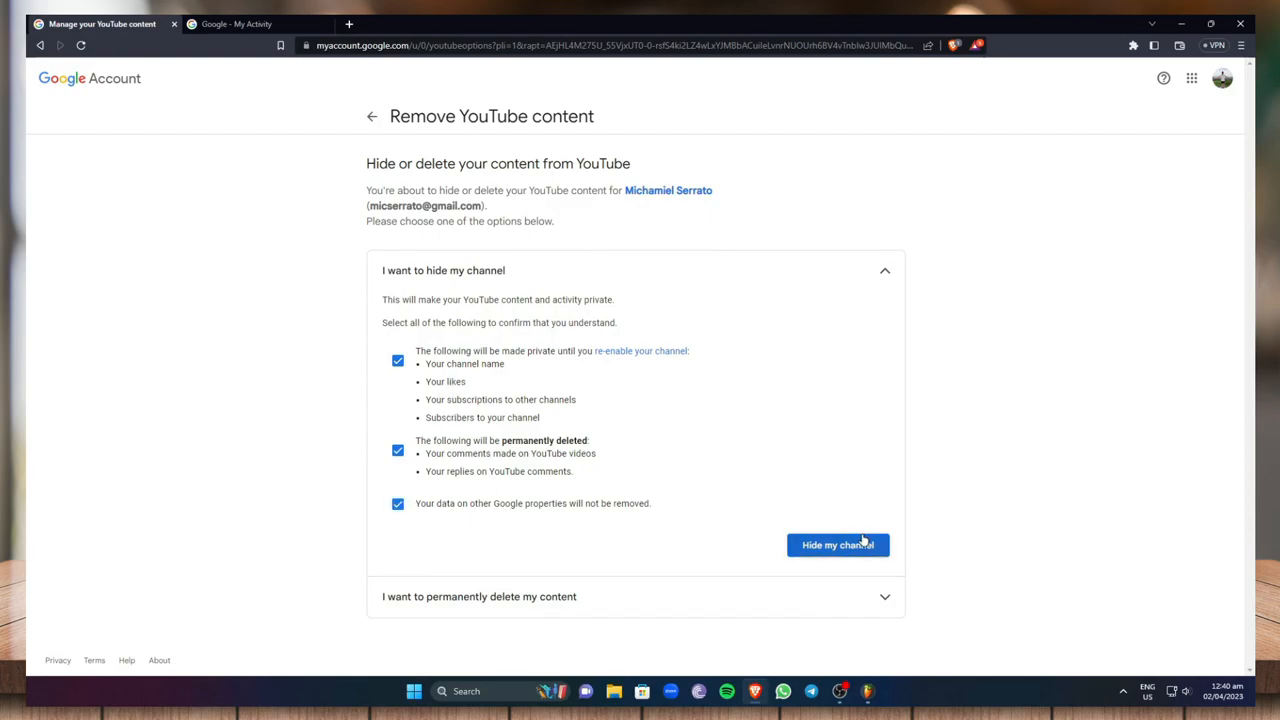
mouse_move(788, 425)
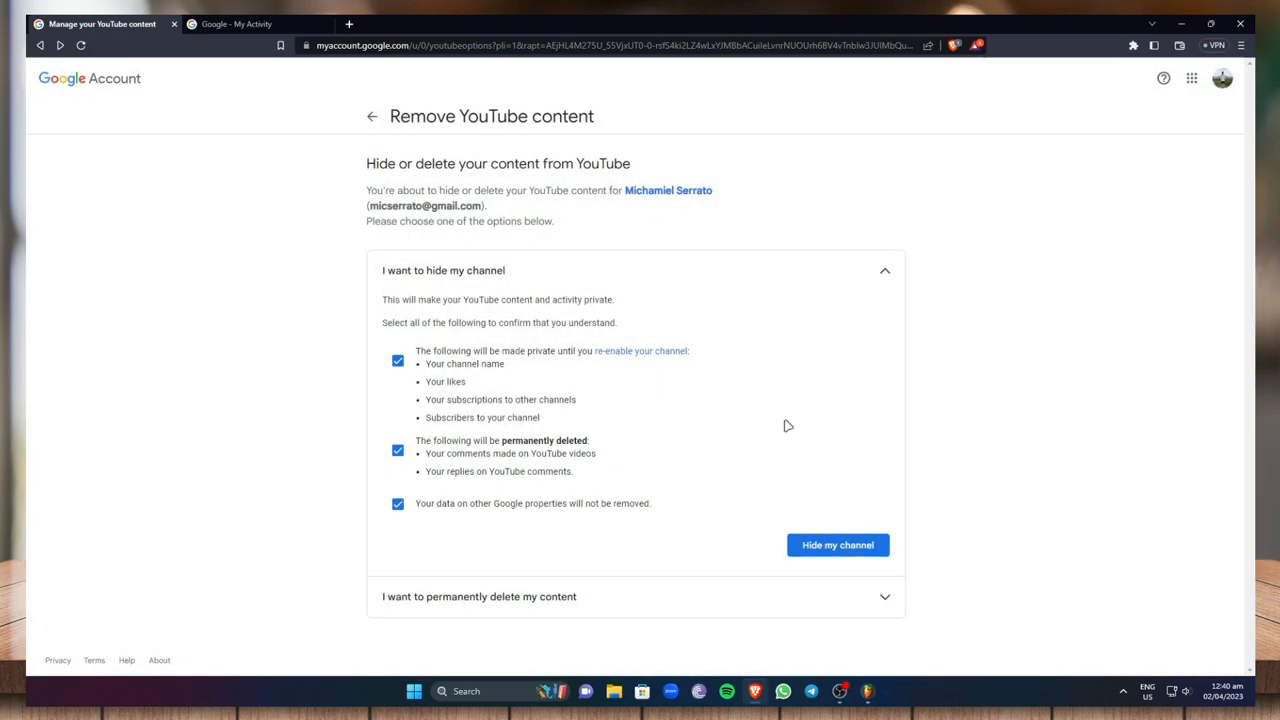
click(837, 545)
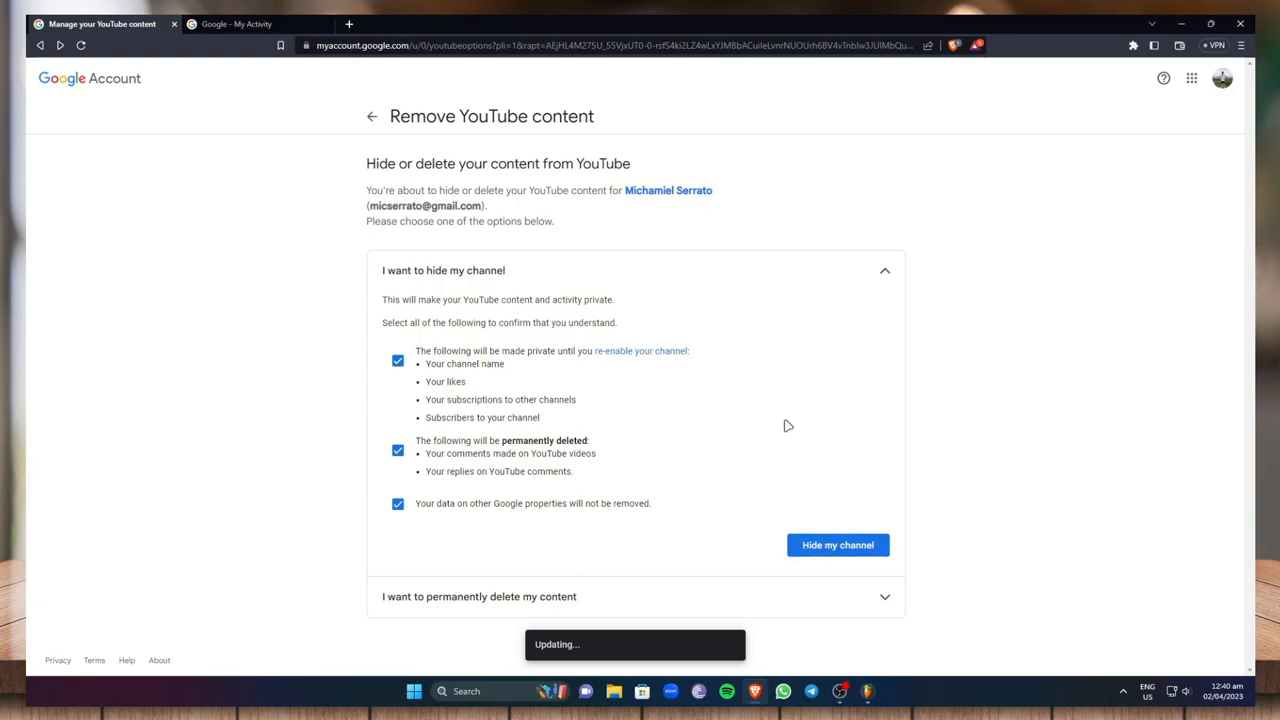
click(837, 544)
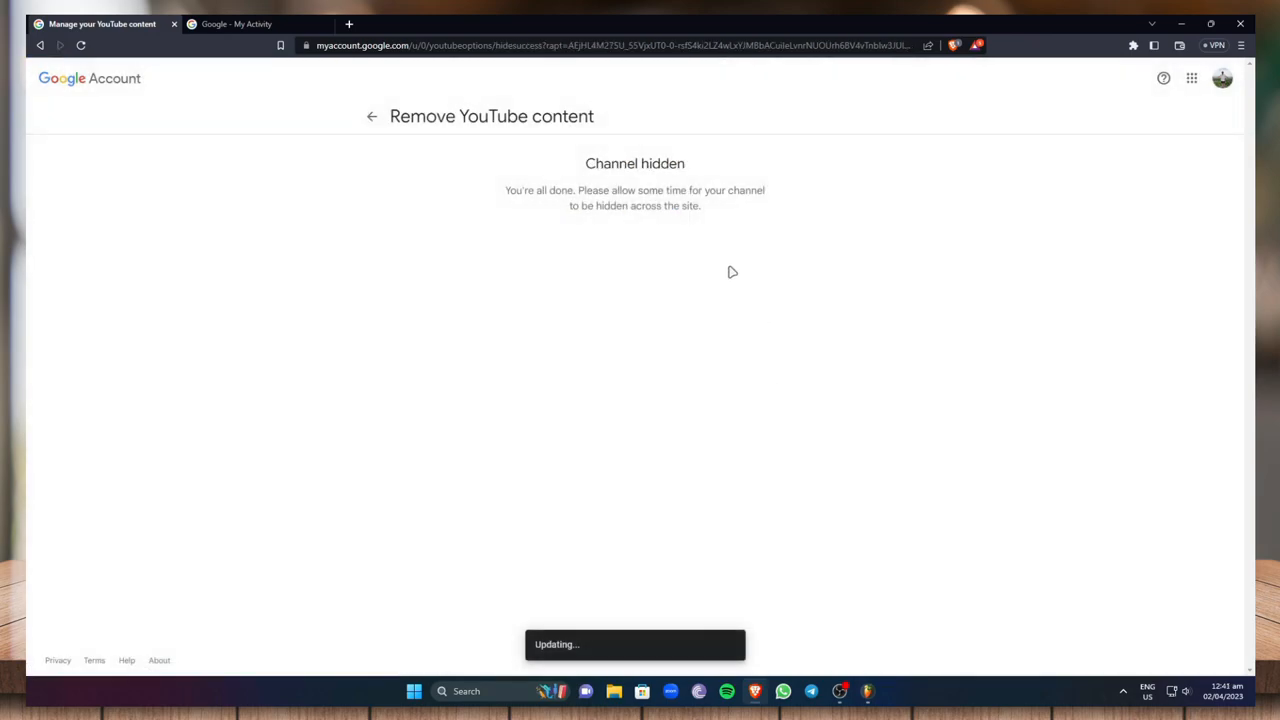
mouse_move(578, 169)
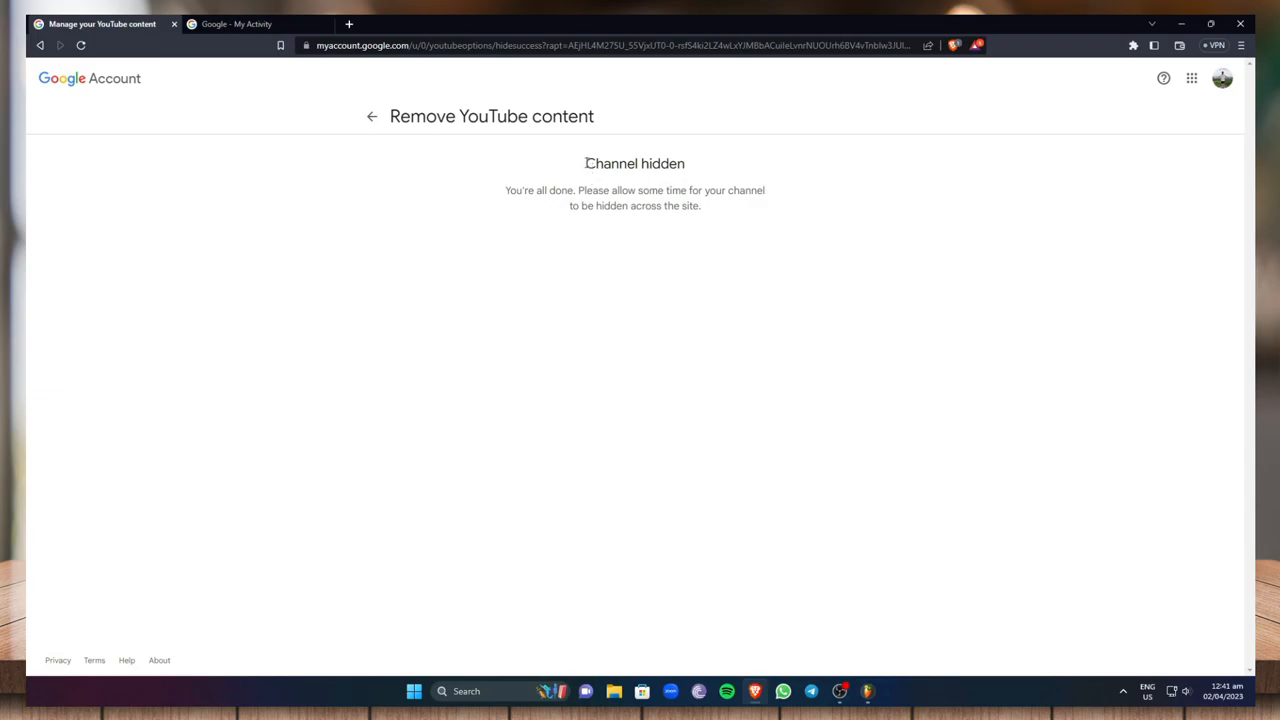
mouse_move(736, 235)
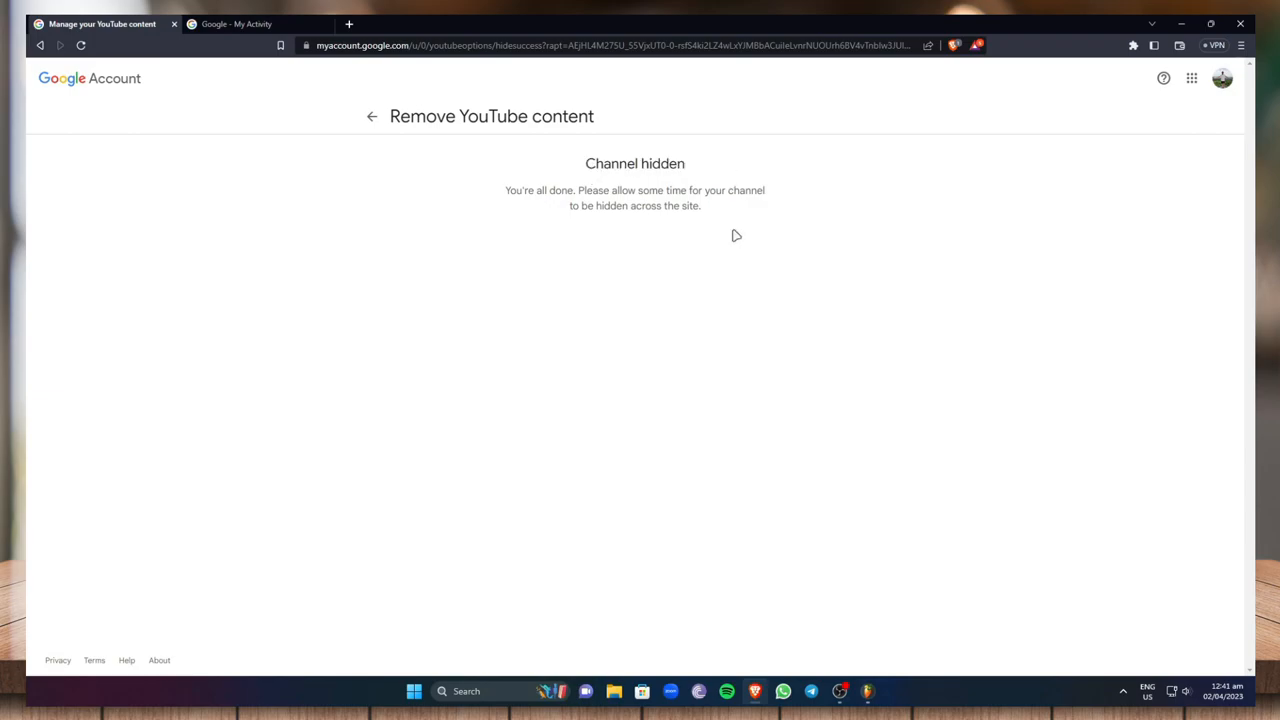